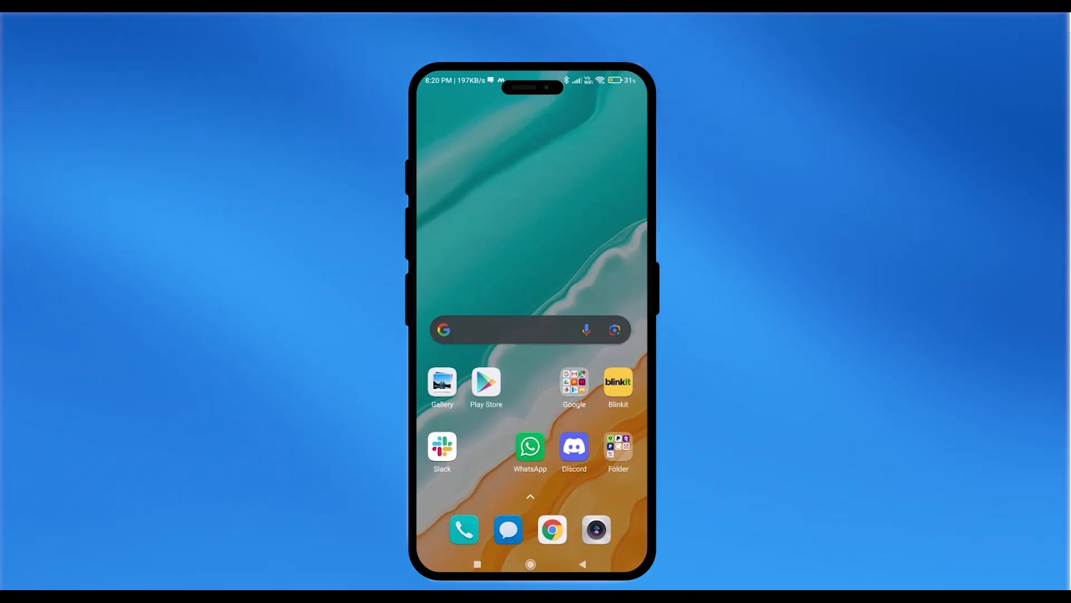
# Step: Launch the Play Store and bring up the account menu from the profile picture
pyautogui.click(486, 380)
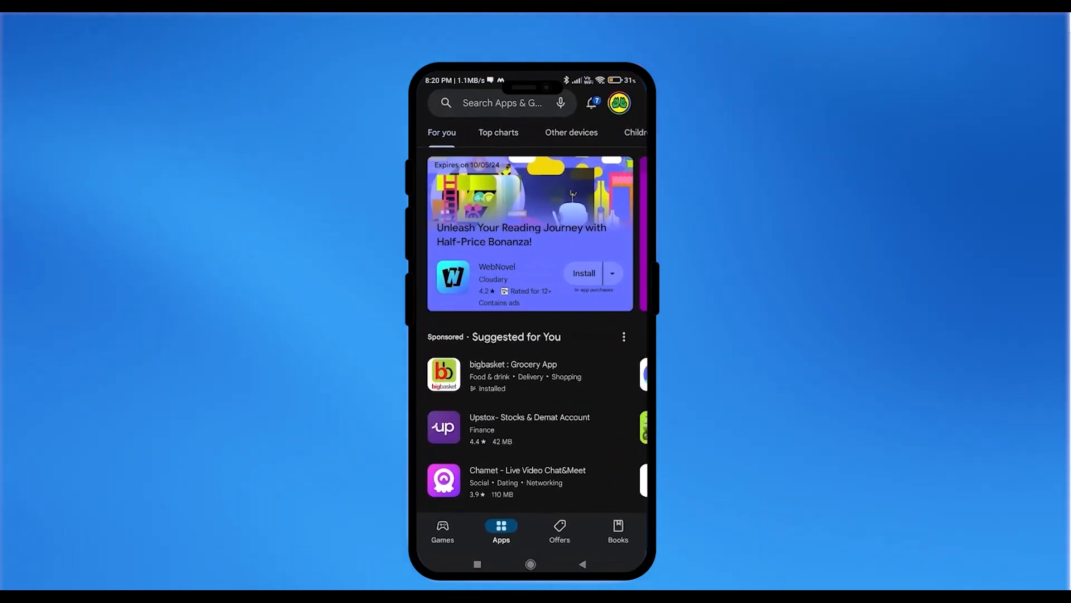
pyautogui.click(627, 103)
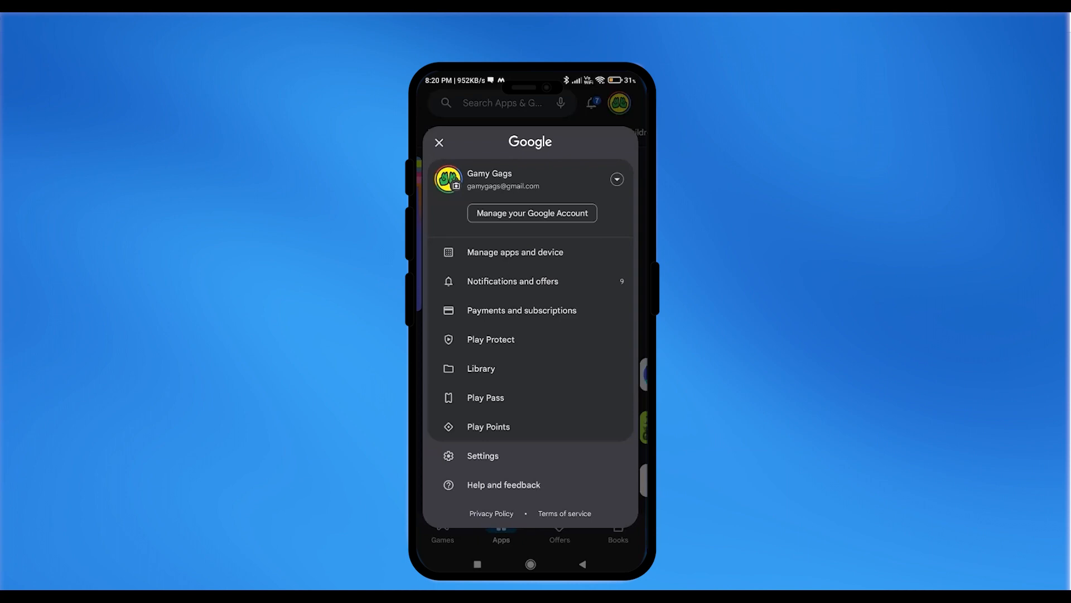
# Step: Go through Payments and subscriptions to Payment methods, then More payment settings
pyautogui.click(522, 310)
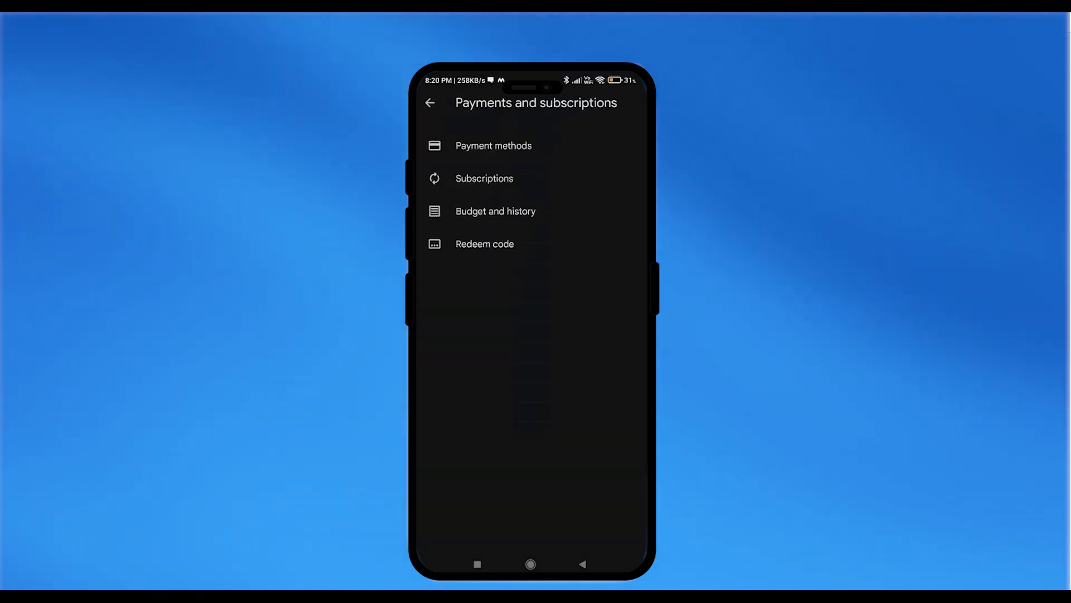
pyautogui.click(493, 145)
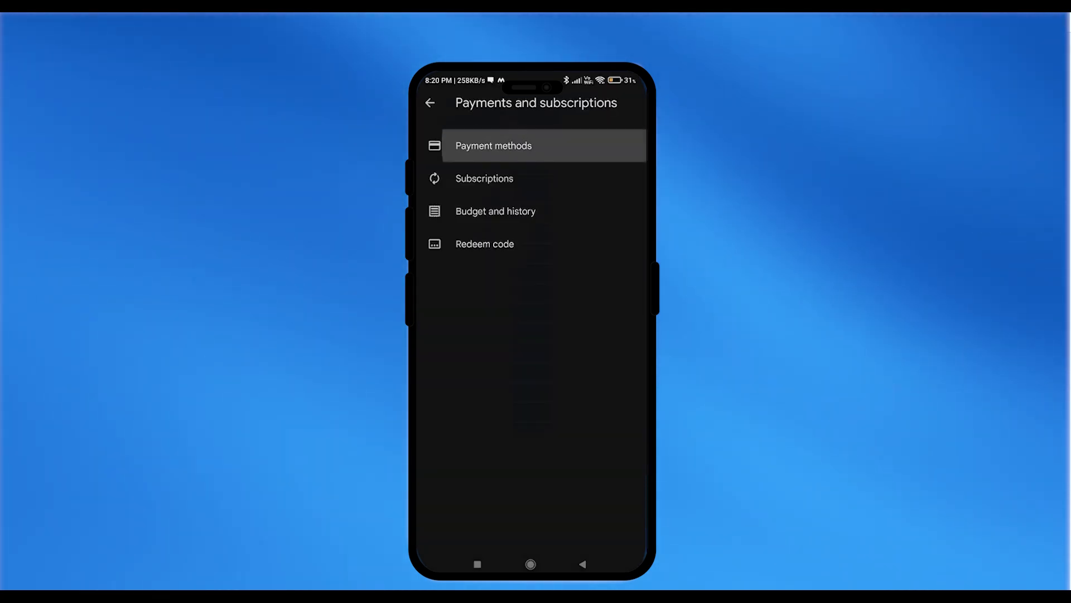
pyautogui.click(494, 145)
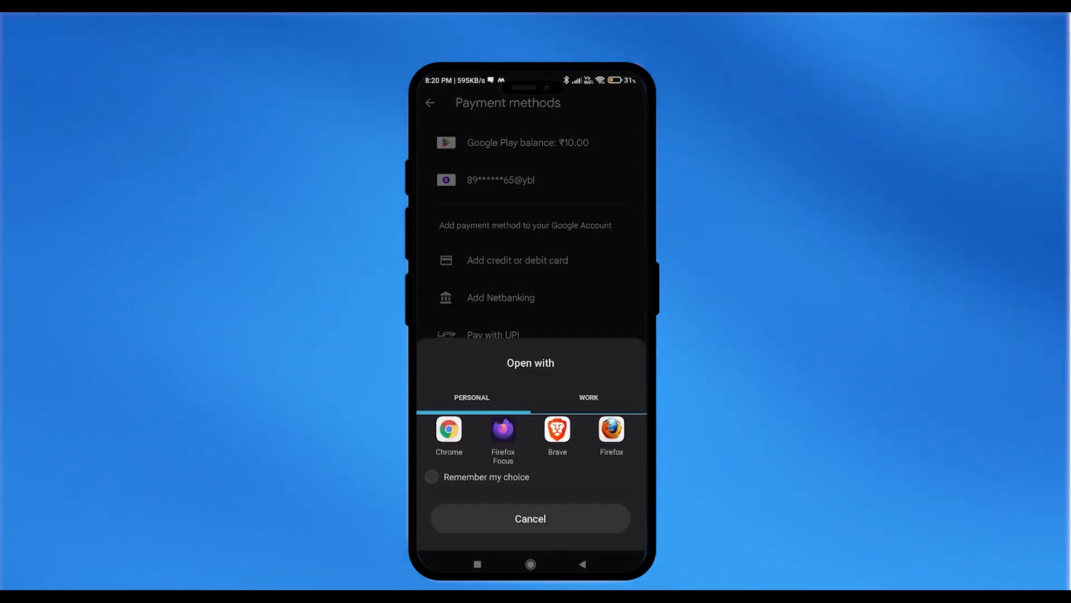
# Step: Choose Chrome in the Open with sheet to load the payments centre
pyautogui.click(448, 429)
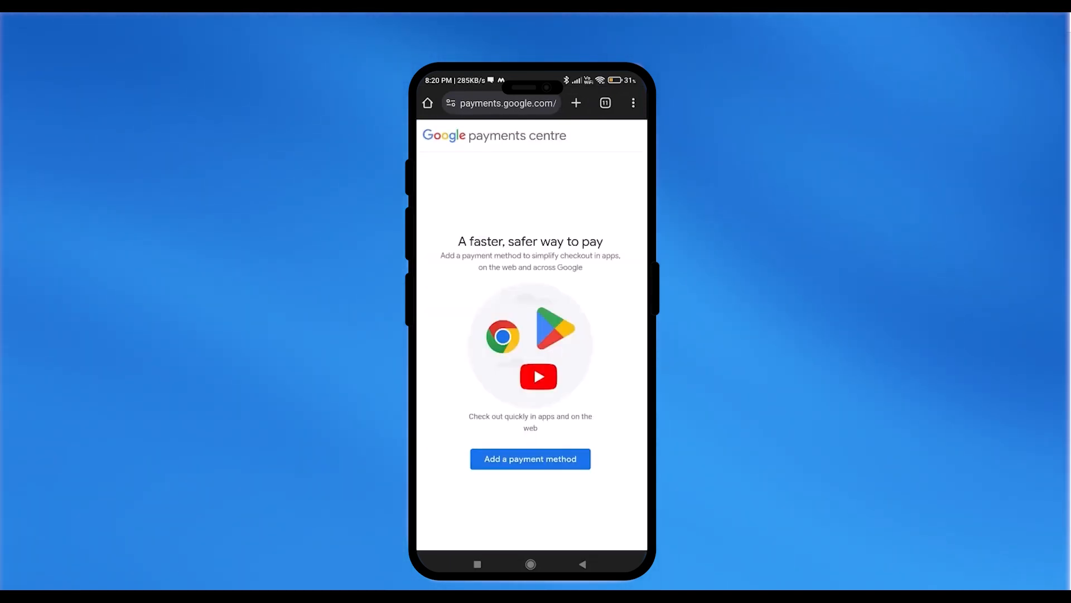
# Step: Reach the Payment methods section listing the ₹10.00 Google Play balance
pyautogui.click(530, 459)
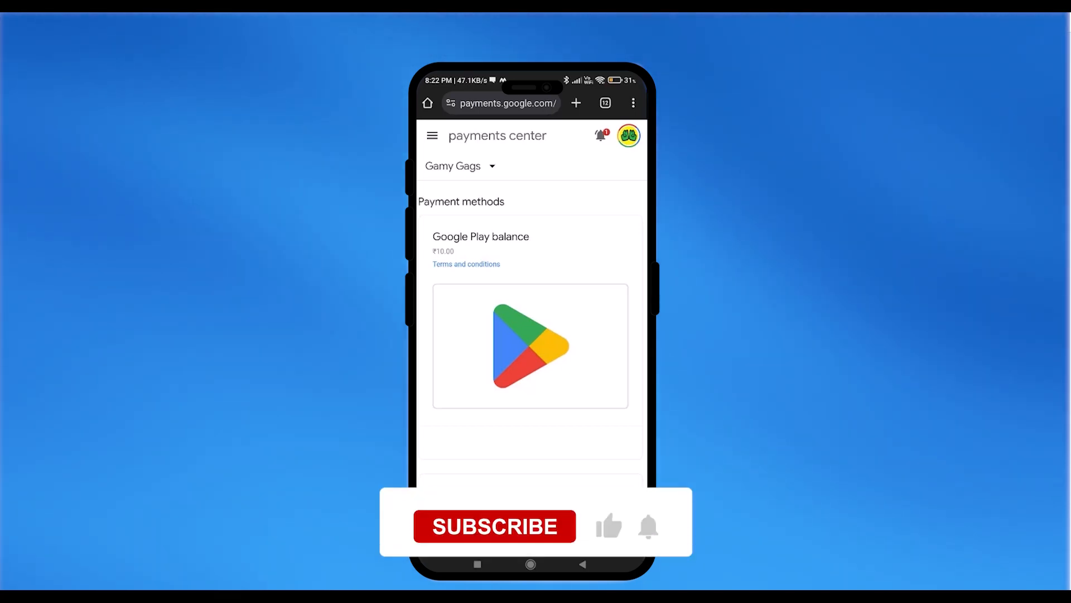
pyautogui.click(494, 527)
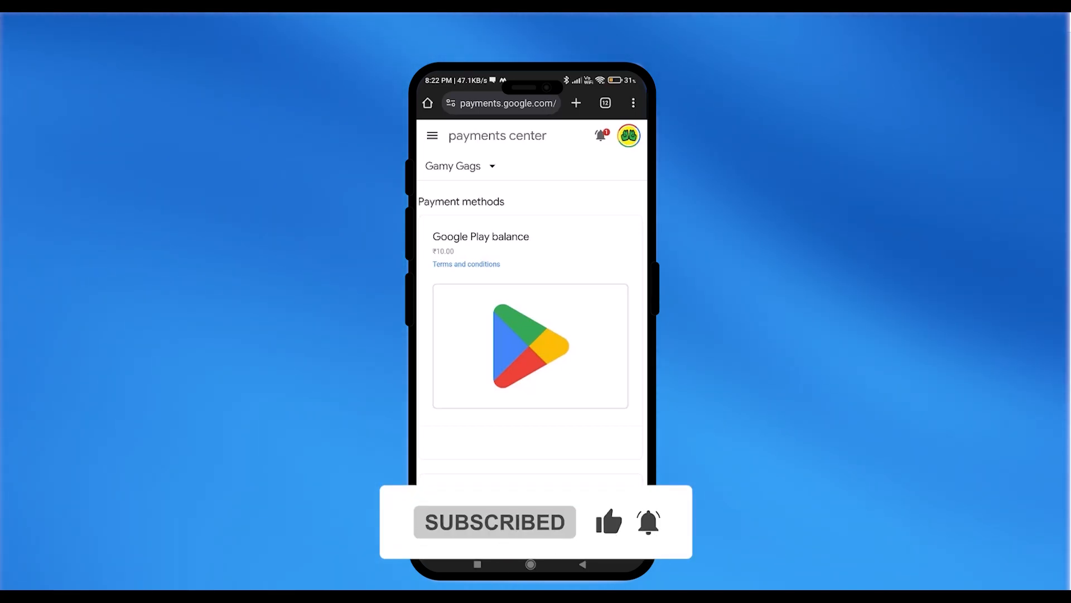